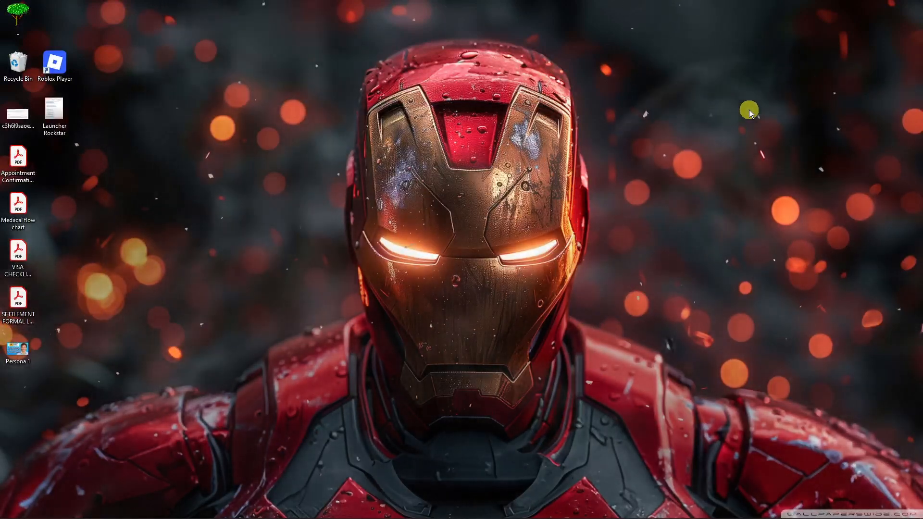
mouse_move(797, 138)
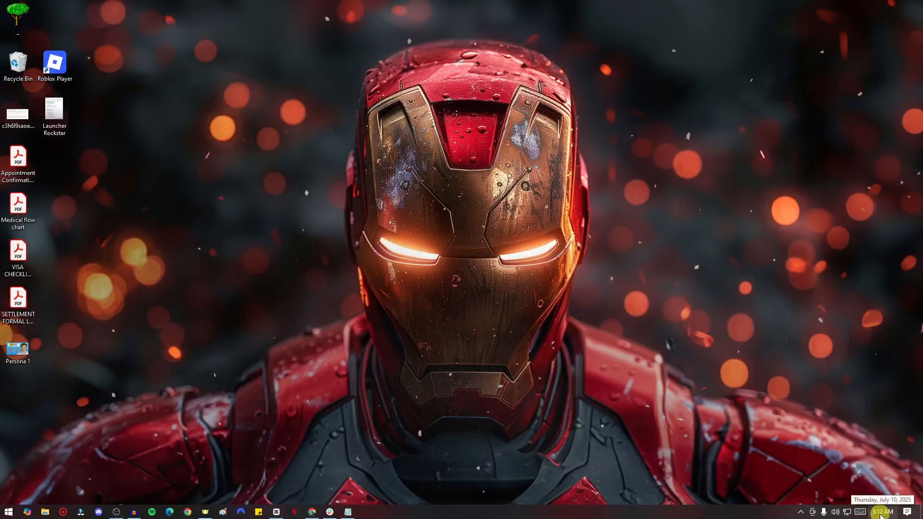
- Open Adjust date/time from the taskbar clock's right-click menu
right_click(876, 511)
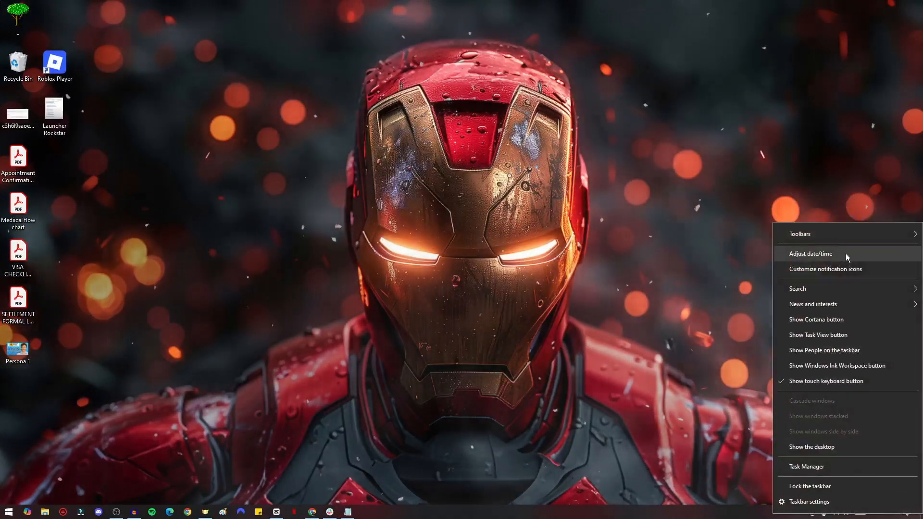
click(810, 254)
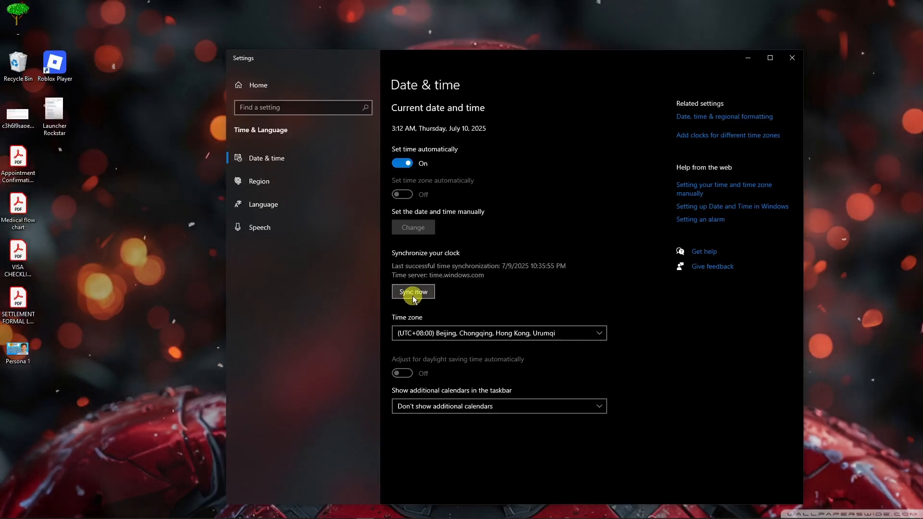
- Sync the clock with the time server so it reads 8:29 PM
click(412, 291)
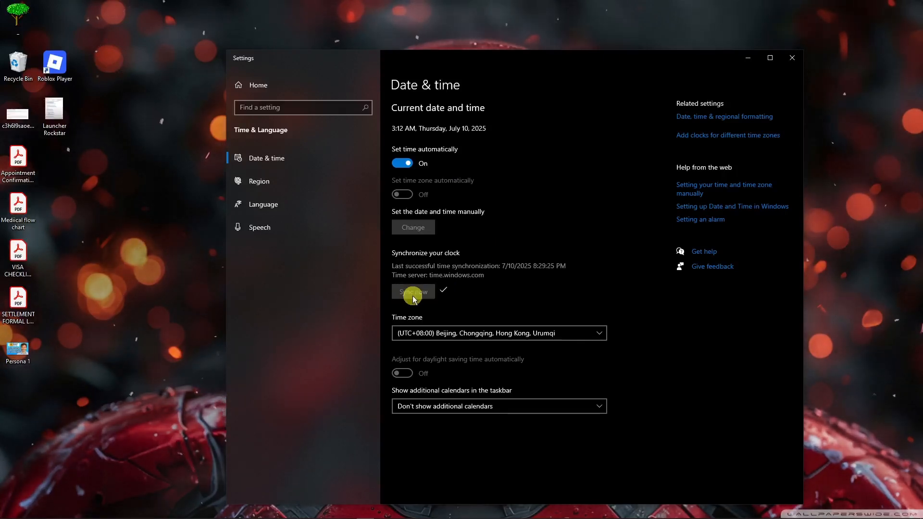
click(413, 291)
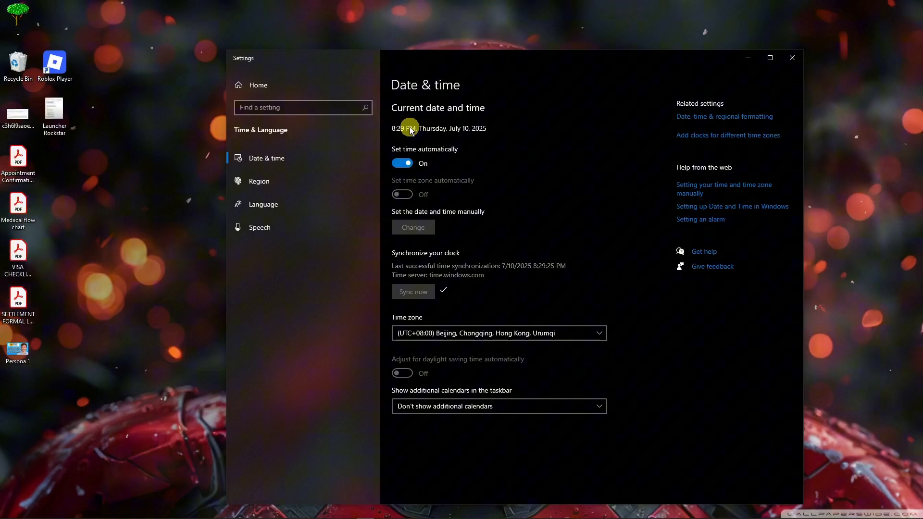
mouse_move(398, 131)
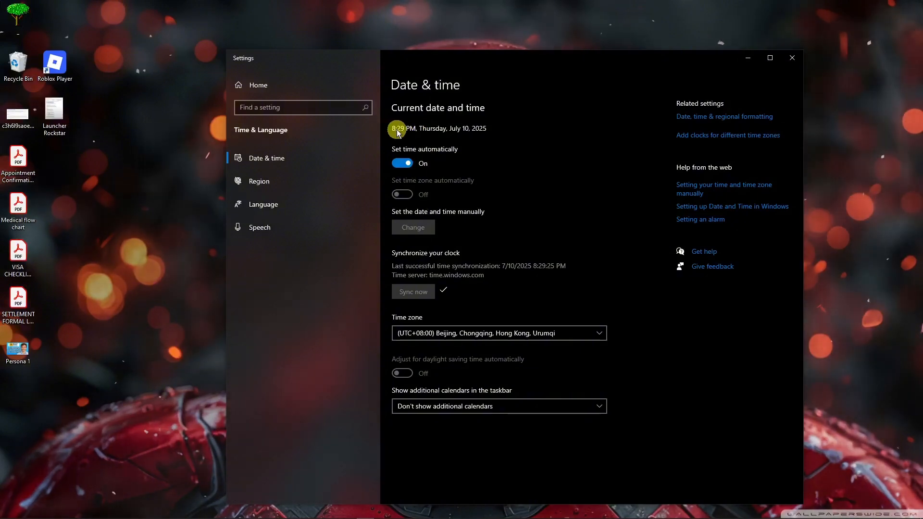
mouse_move(459, 186)
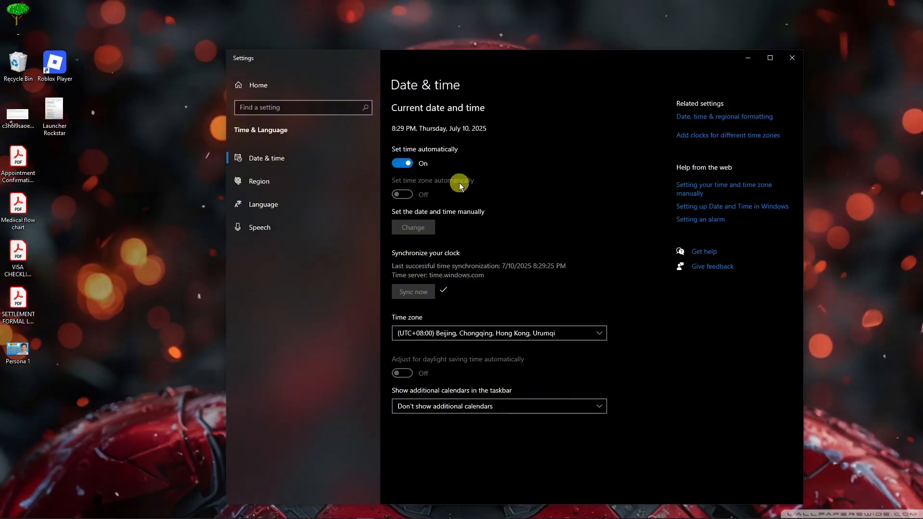
mouse_move(754, 58)
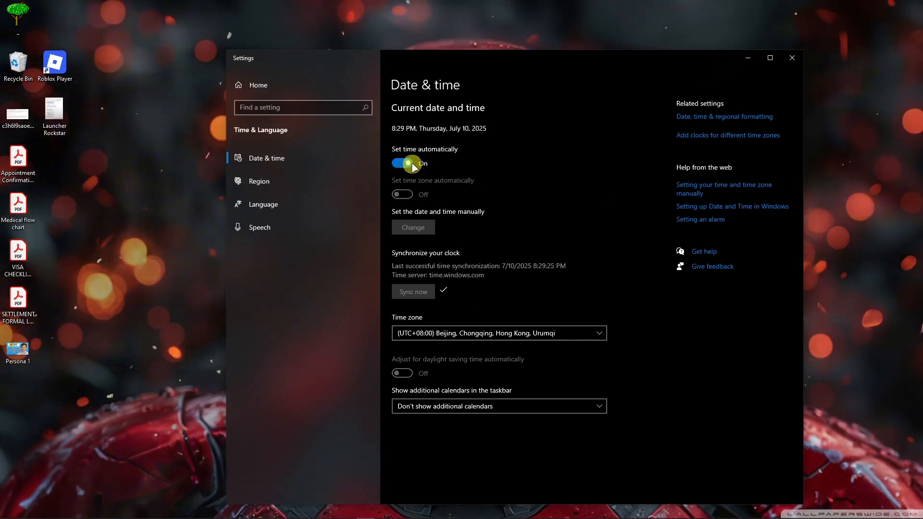
- Toggle Set time automatically off and back on, keeping the UTC+08:00 Beijing time zone
click(401, 163)
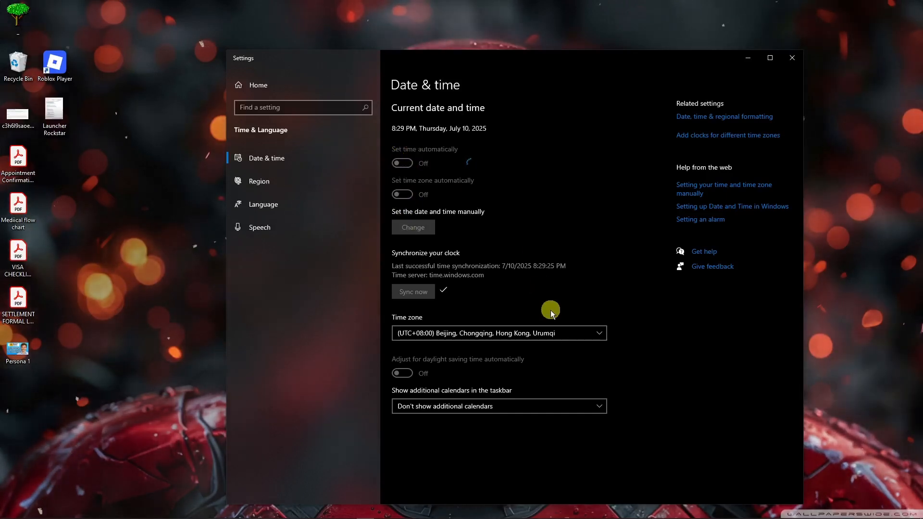
click(498, 332)
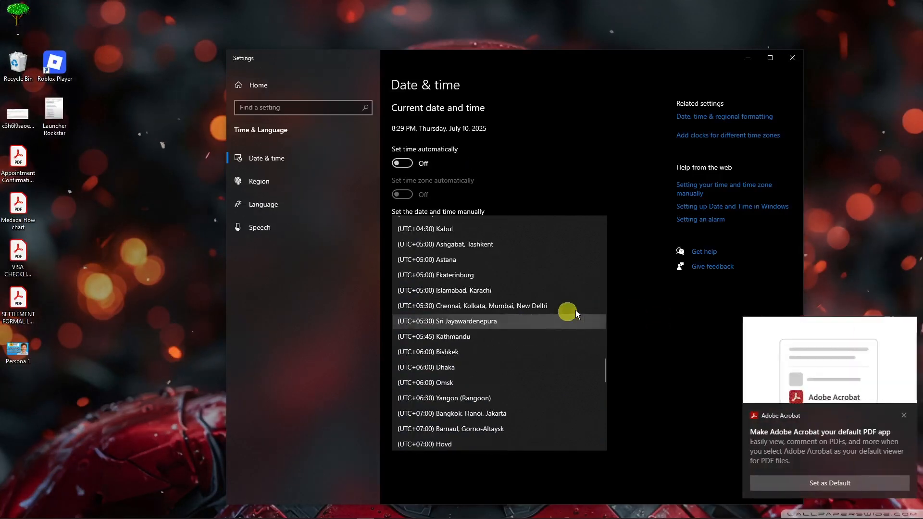
click(472, 306)
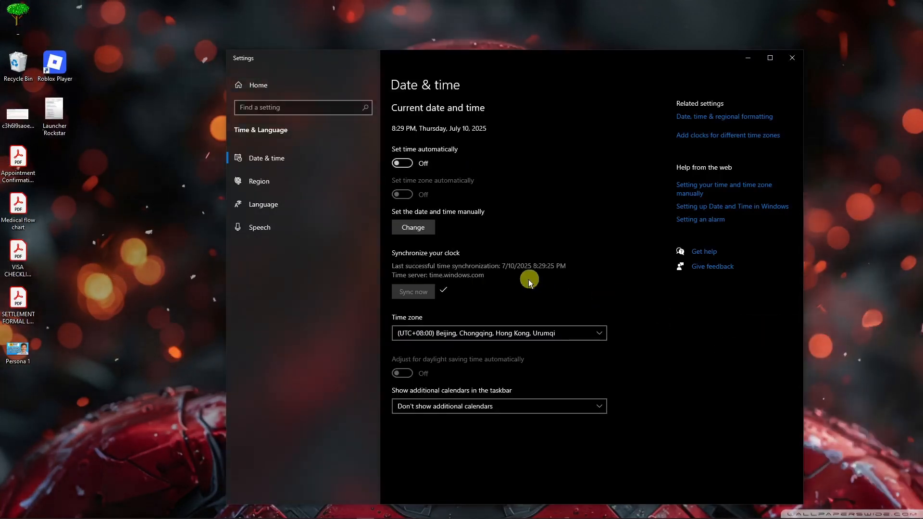
click(401, 163)
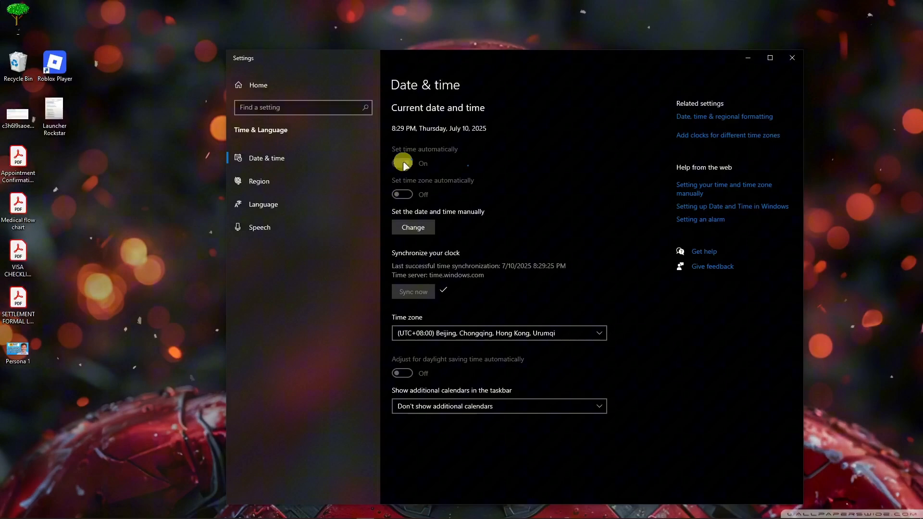
click(792, 58)
text(rockstar)
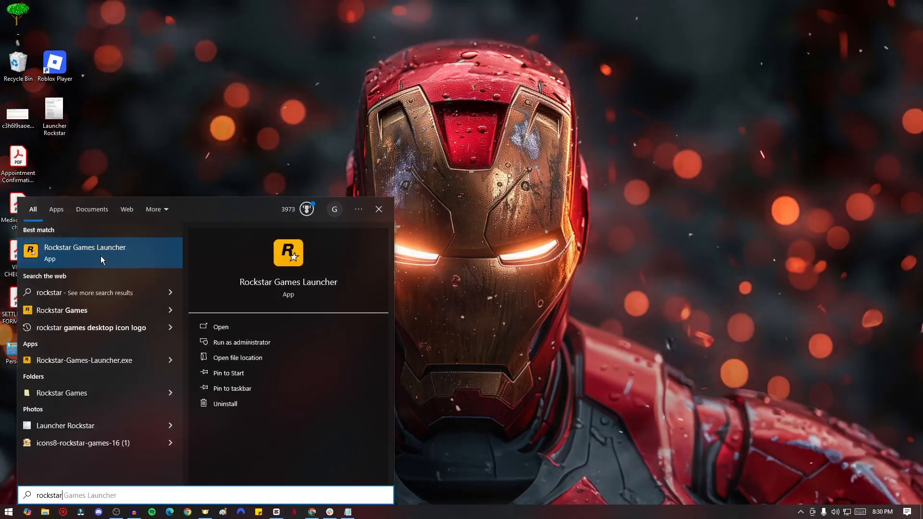
mouse_move(272, 387)
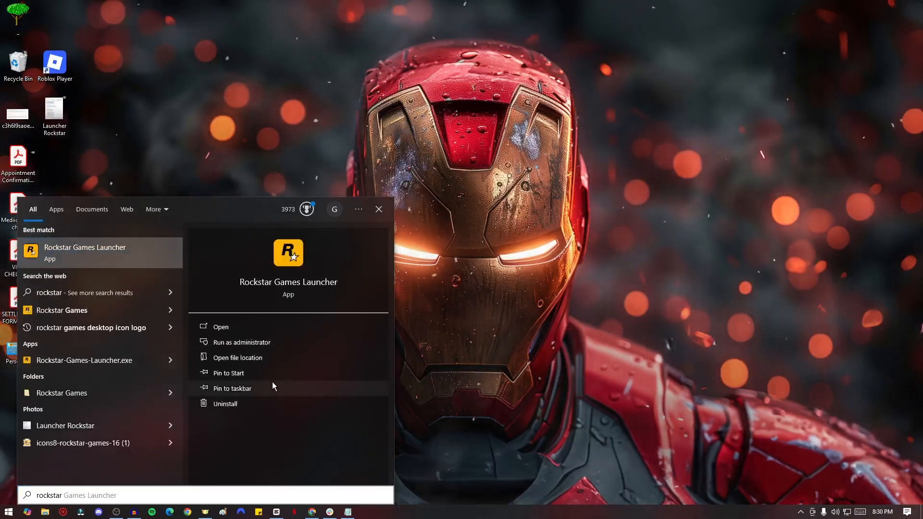
- Pin the Rockstar Games Launcher search result to the taskbar
click(231, 388)
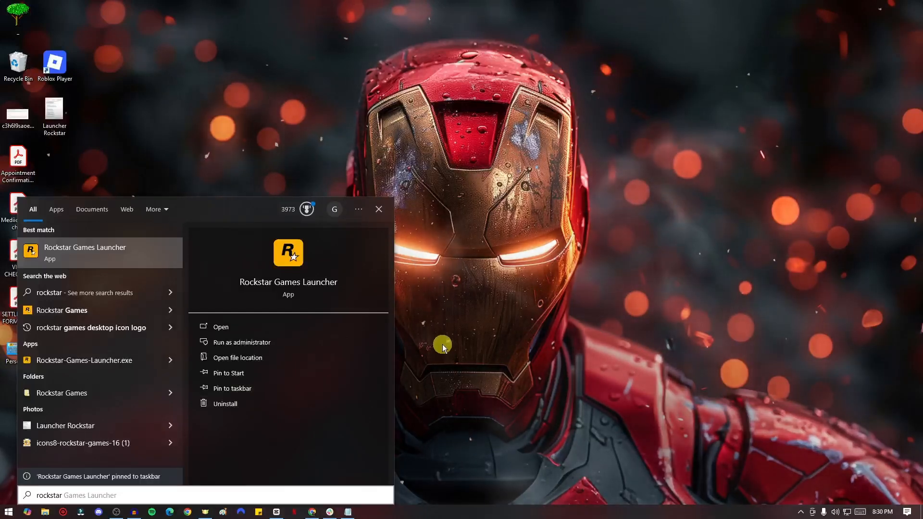
mouse_move(88, 260)
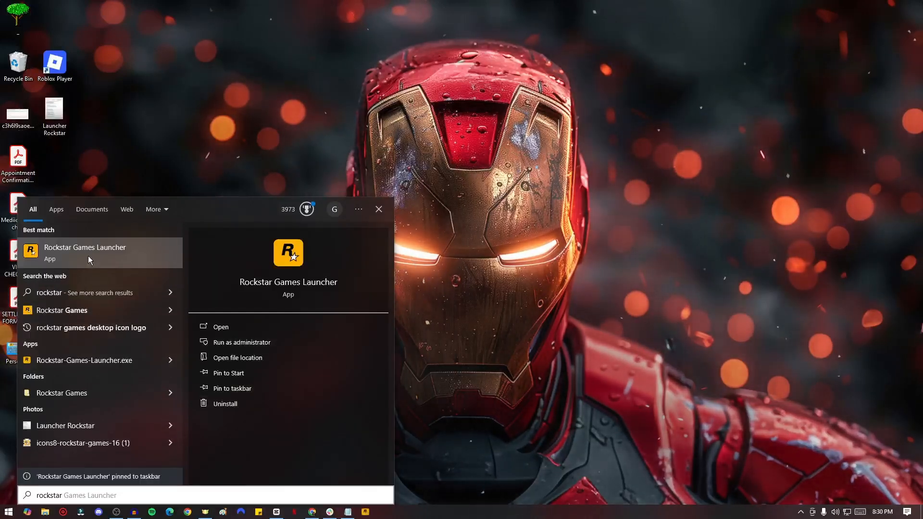